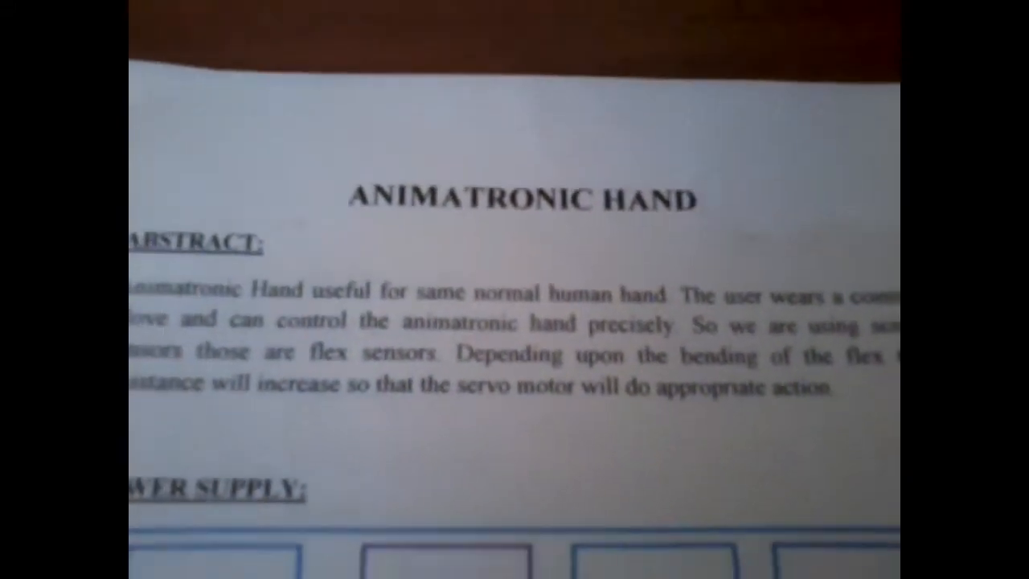
scroll("down", 3)
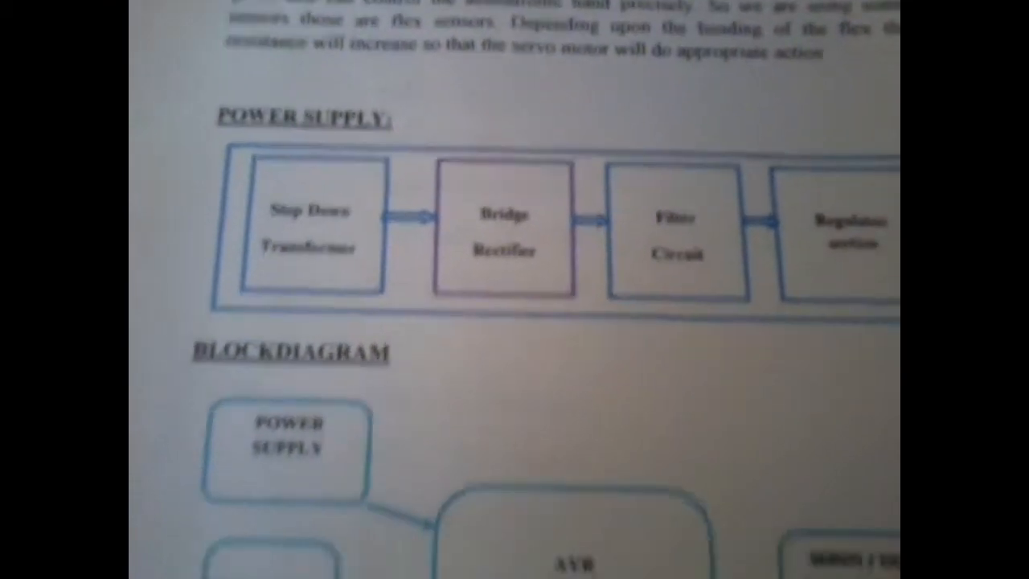
scroll("down", 3)
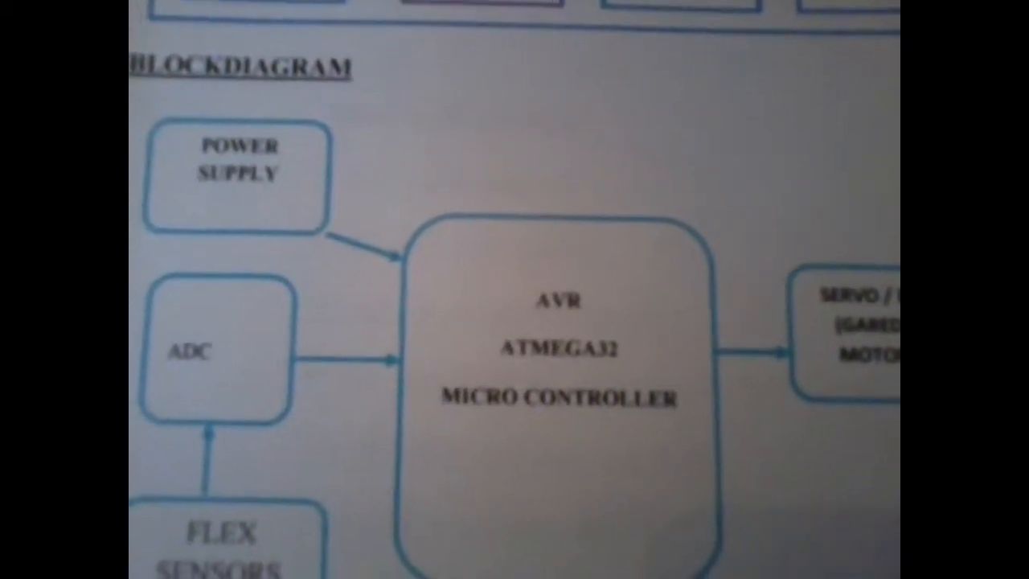